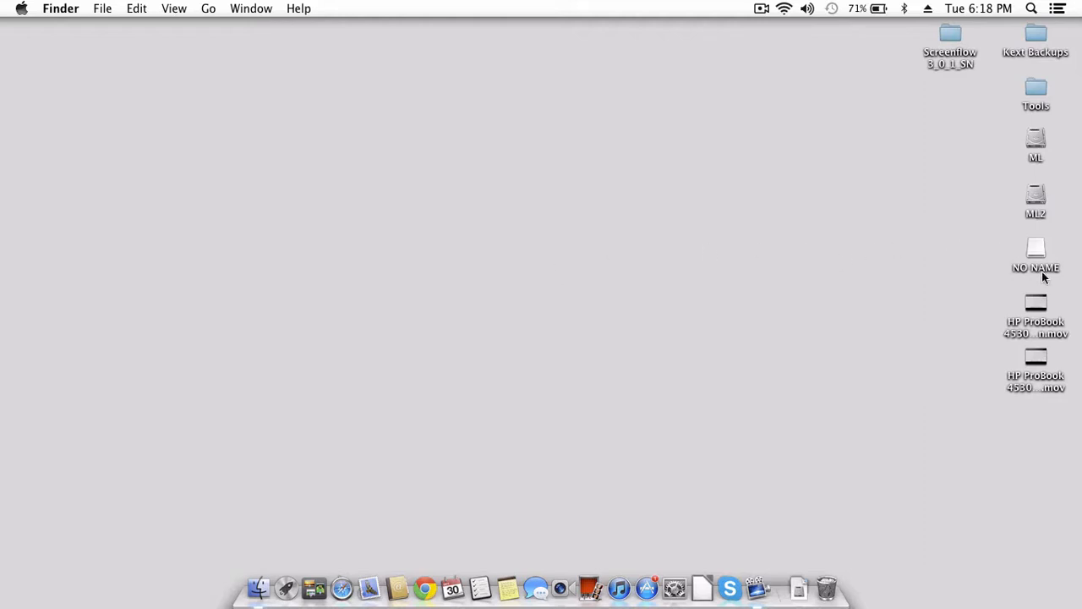
Open the NO NAME drive and launch the HP Probook Installer 5.1b1 package
double_click(1036, 247)
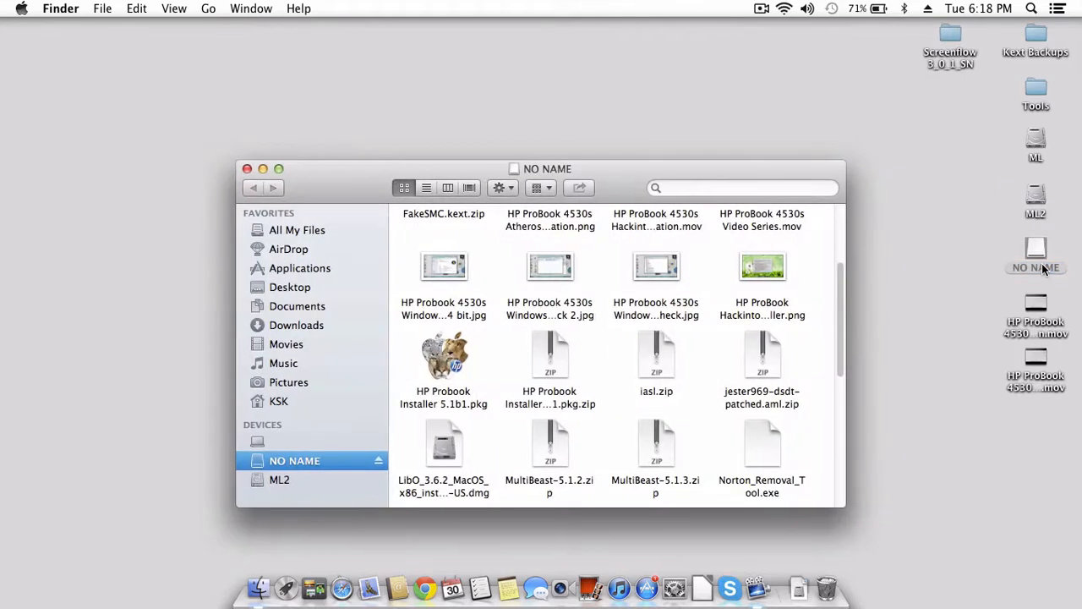
mouse_move(459, 383)
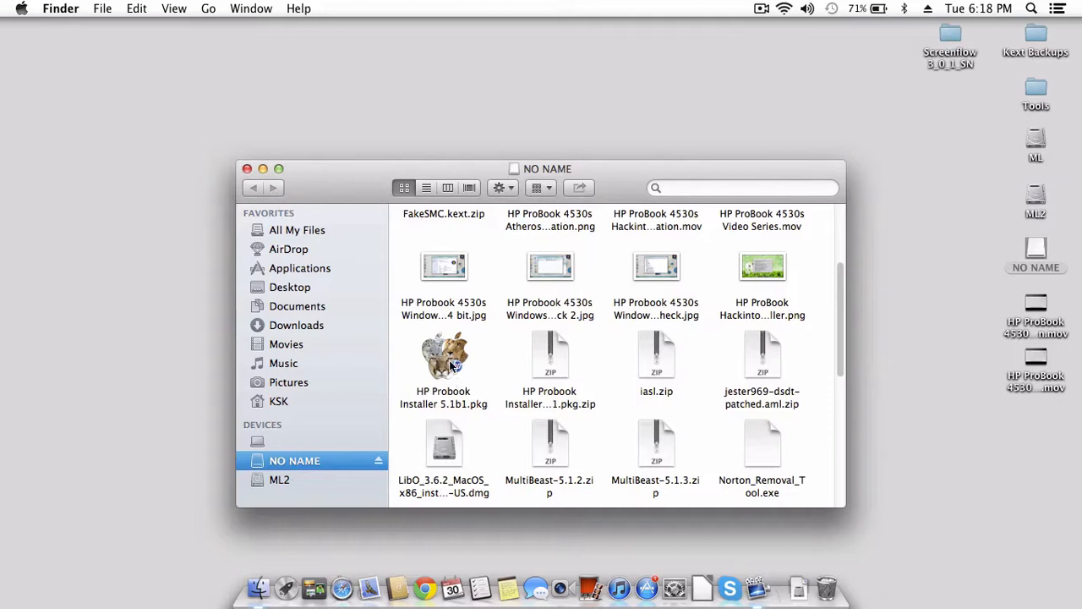
double_click(444, 355)
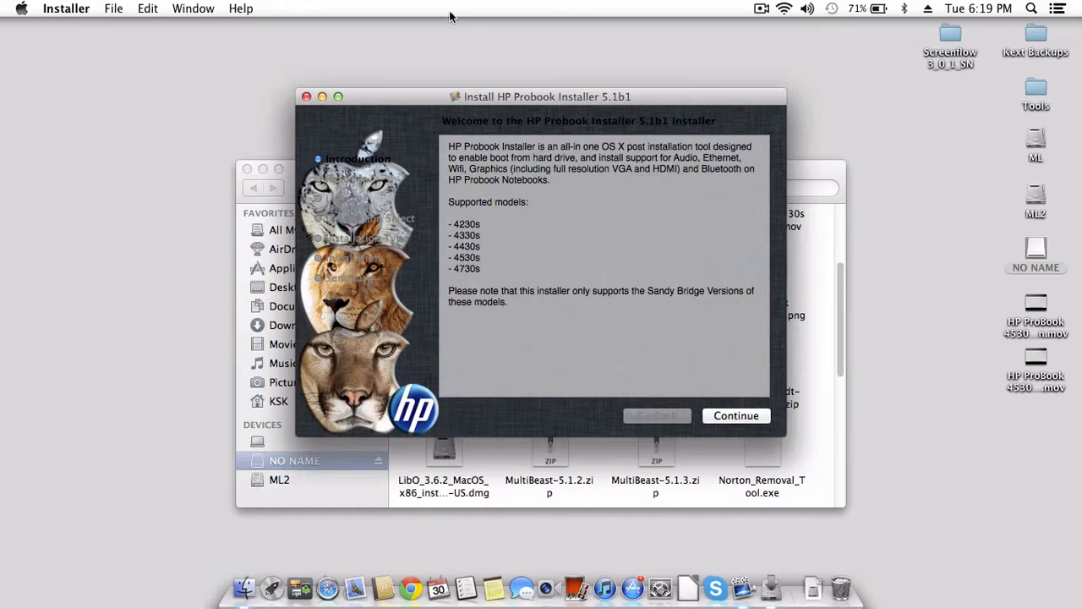
mouse_move(308, 107)
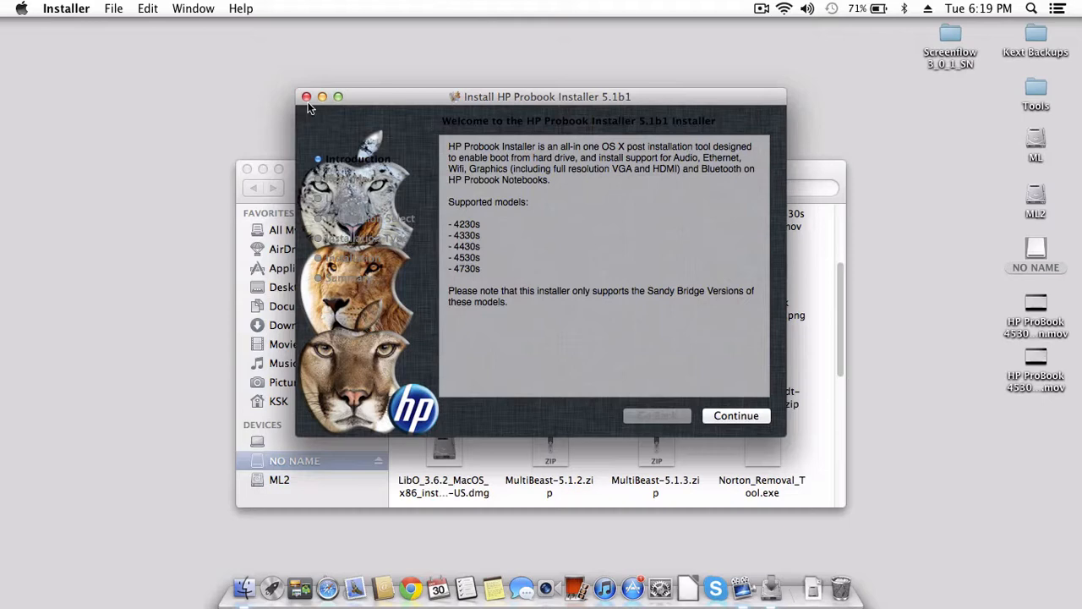